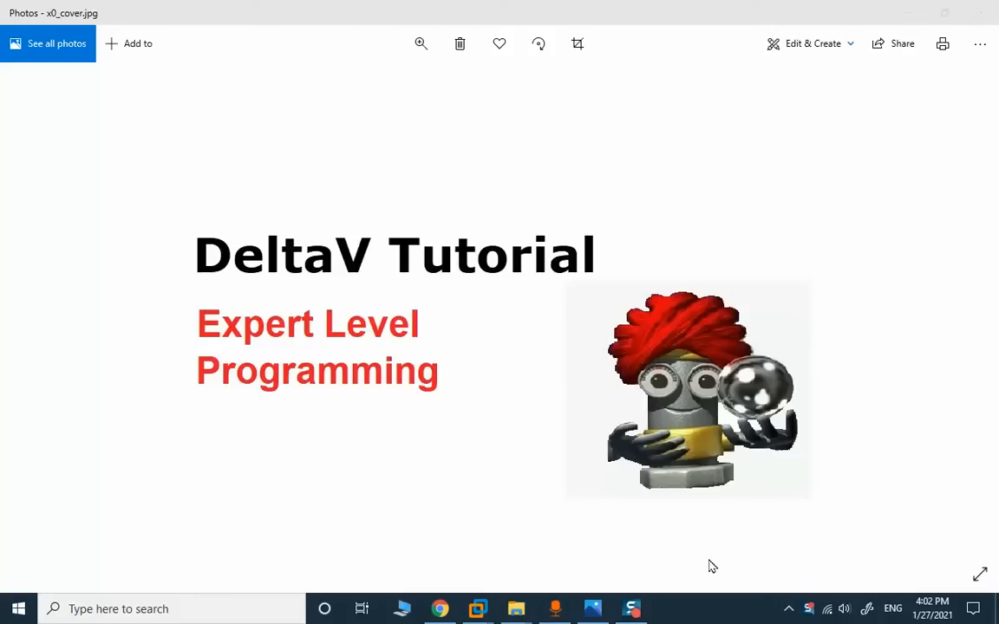
mouse_move(564, 260)
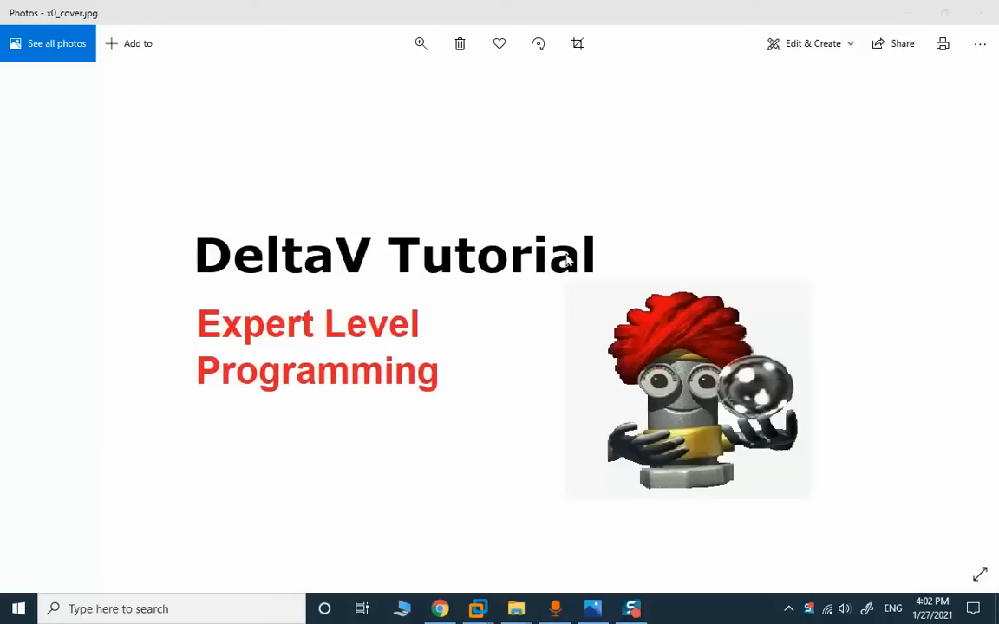
mouse_move(242, 348)
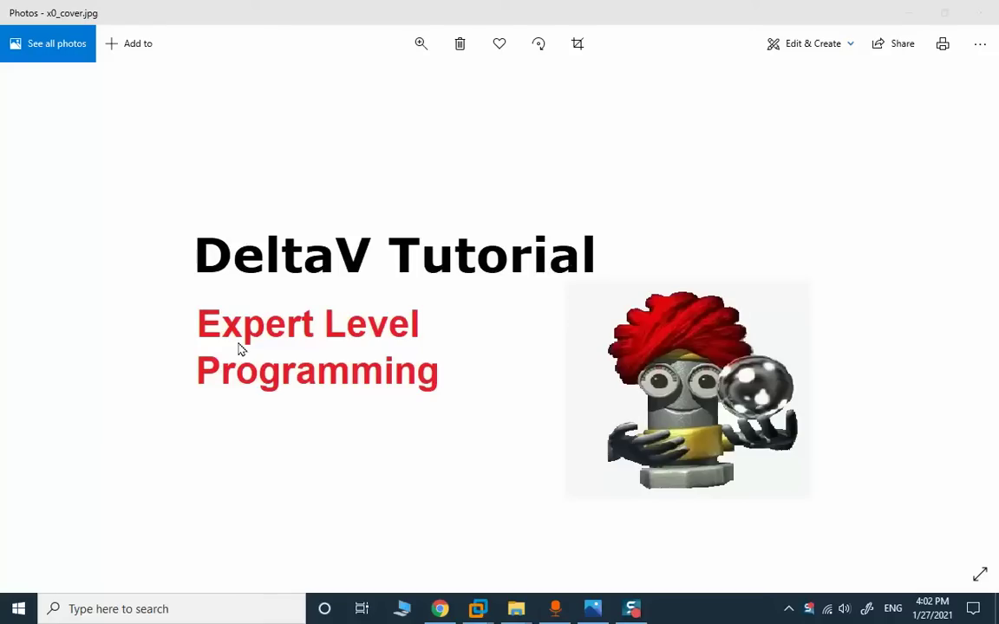
mouse_move(359, 336)
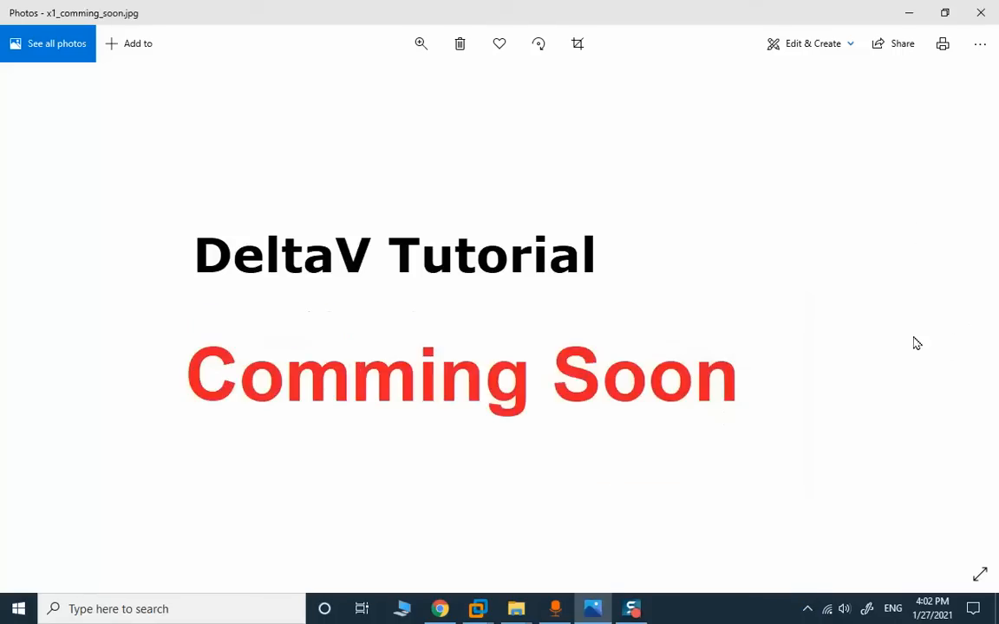
mouse_move(912, 343)
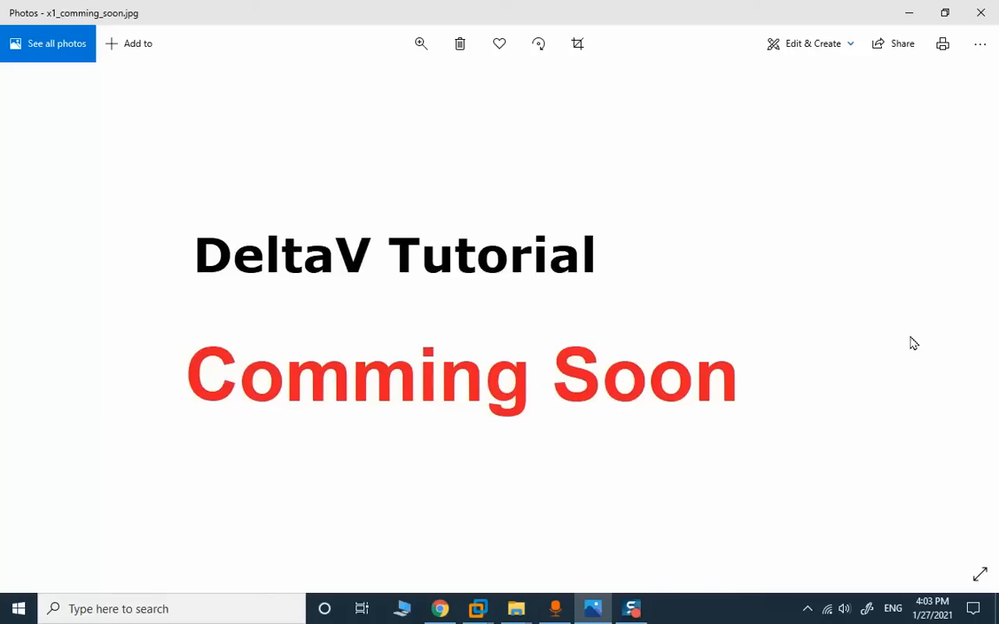
mouse_move(640, 507)
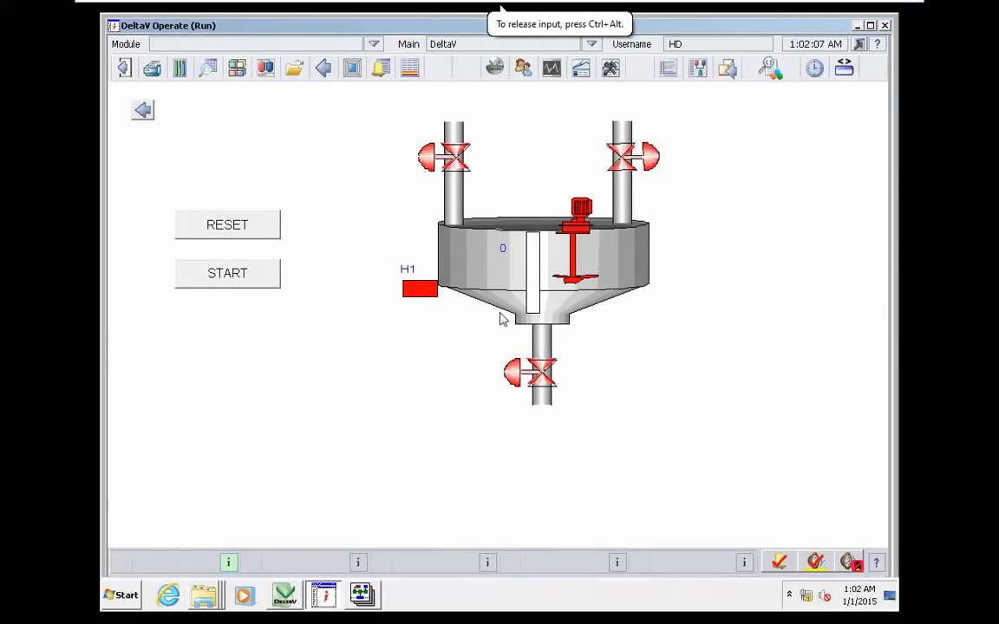
mouse_move(279, 333)
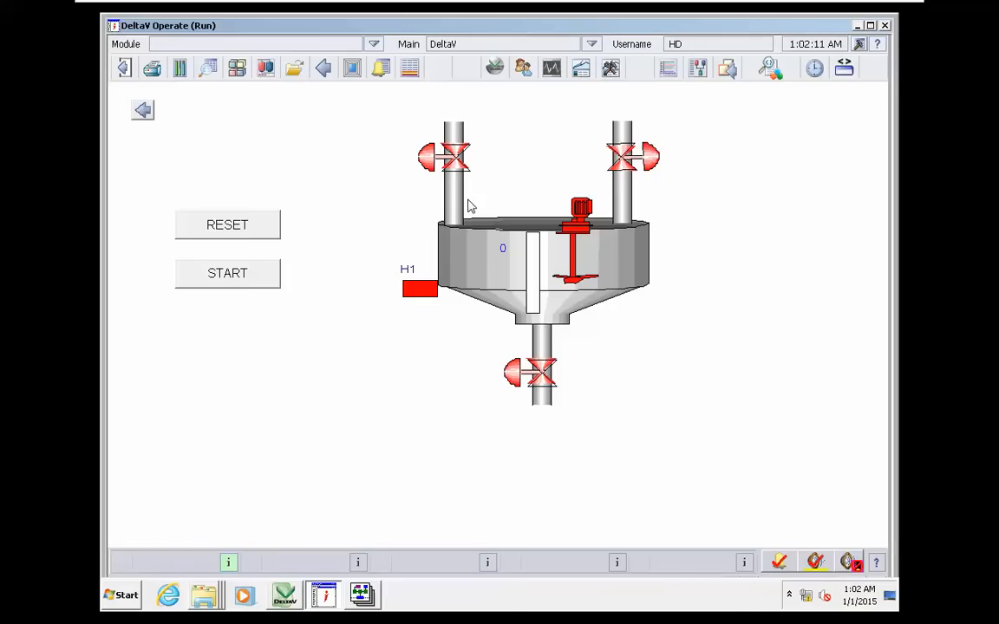
mouse_move(326, 233)
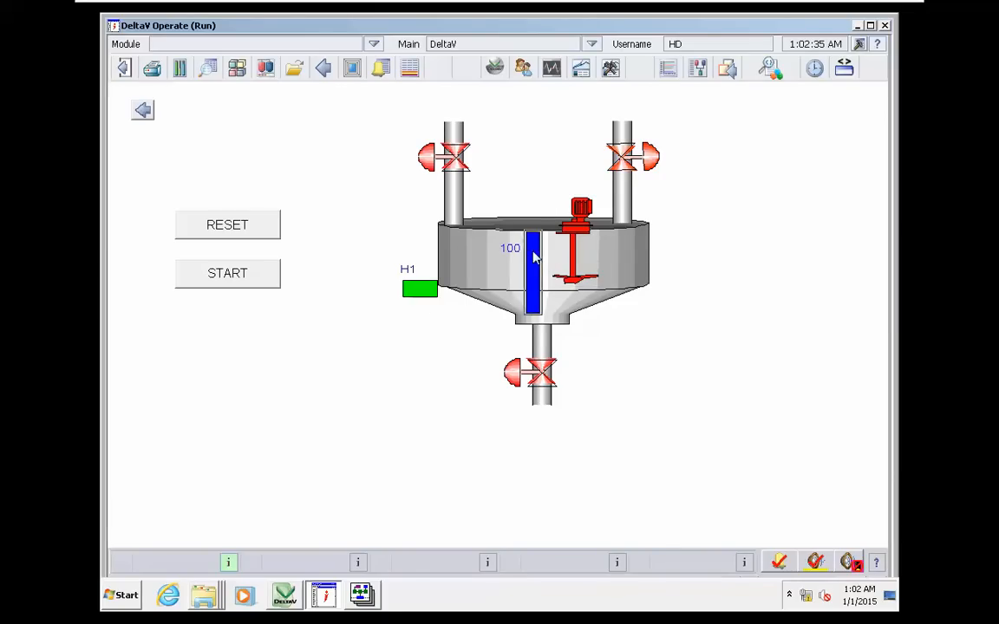
mouse_move(538, 250)
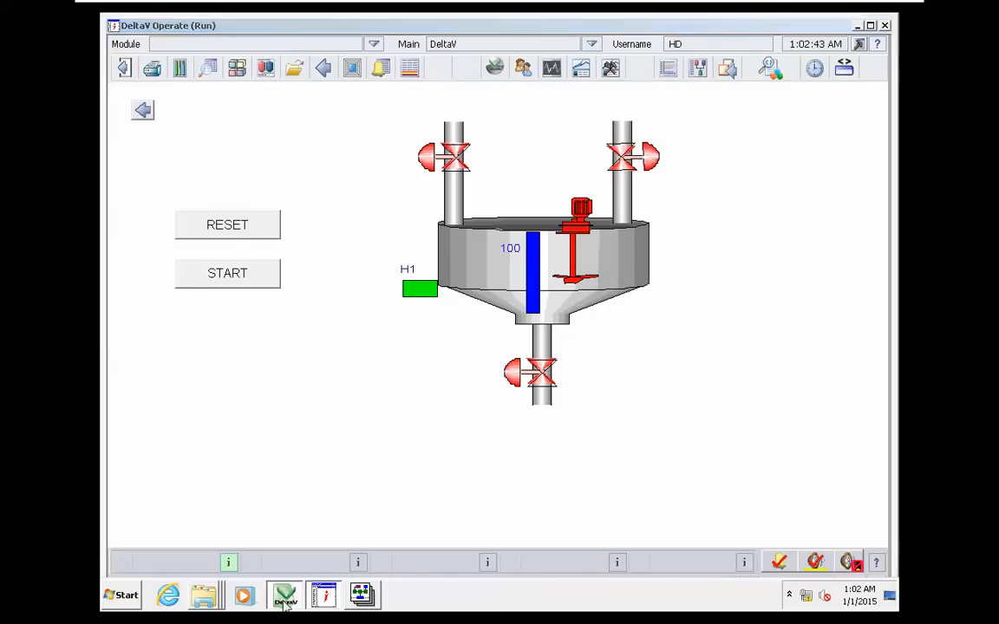
Show Sequential Function Chart among the new-module algorithm types for TANK101, then cancel.
click(284, 596)
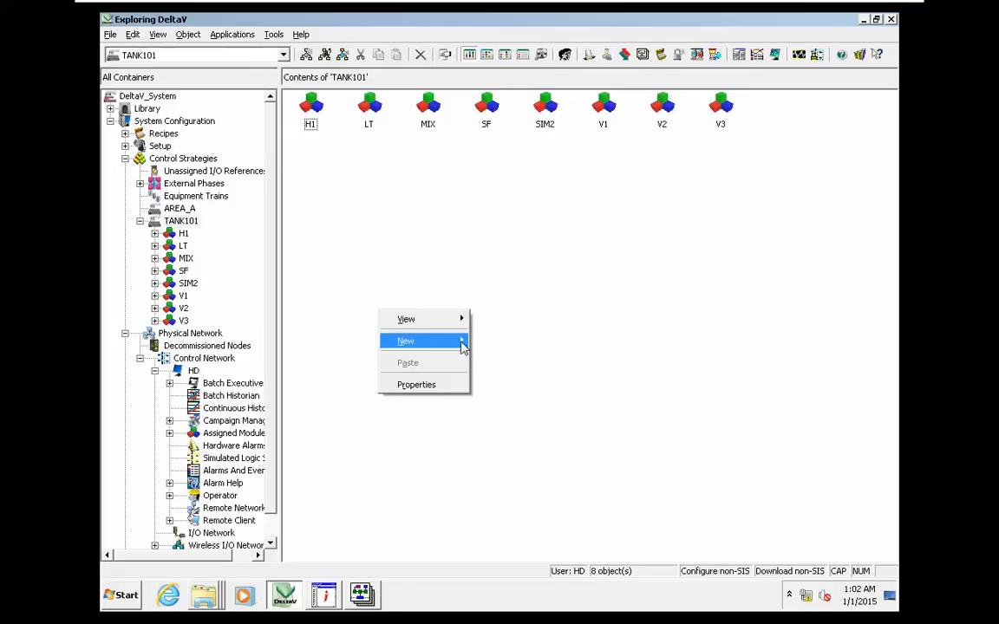
click(406, 340)
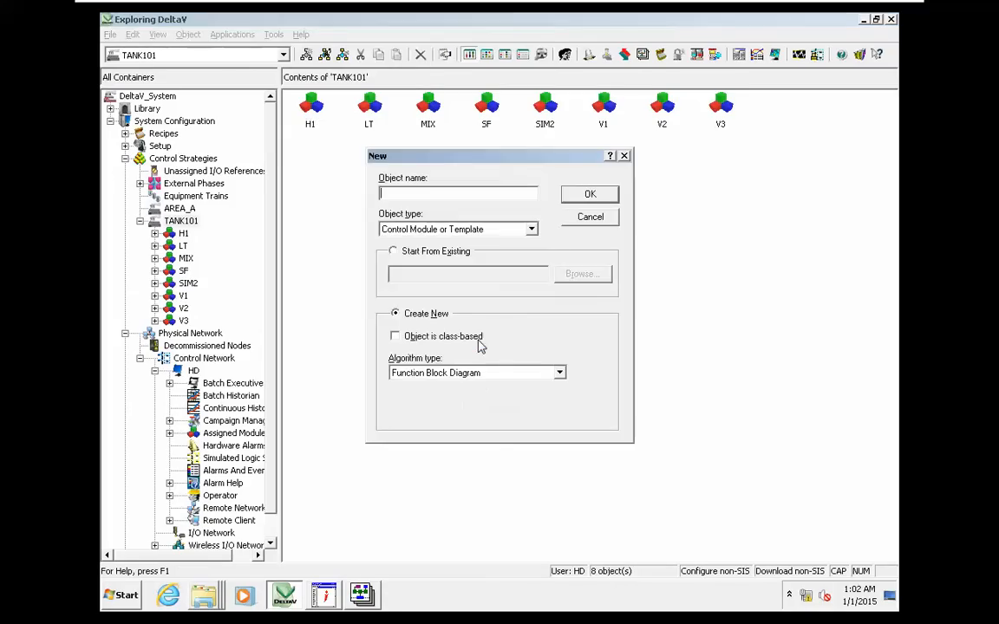
mouse_move(614, 222)
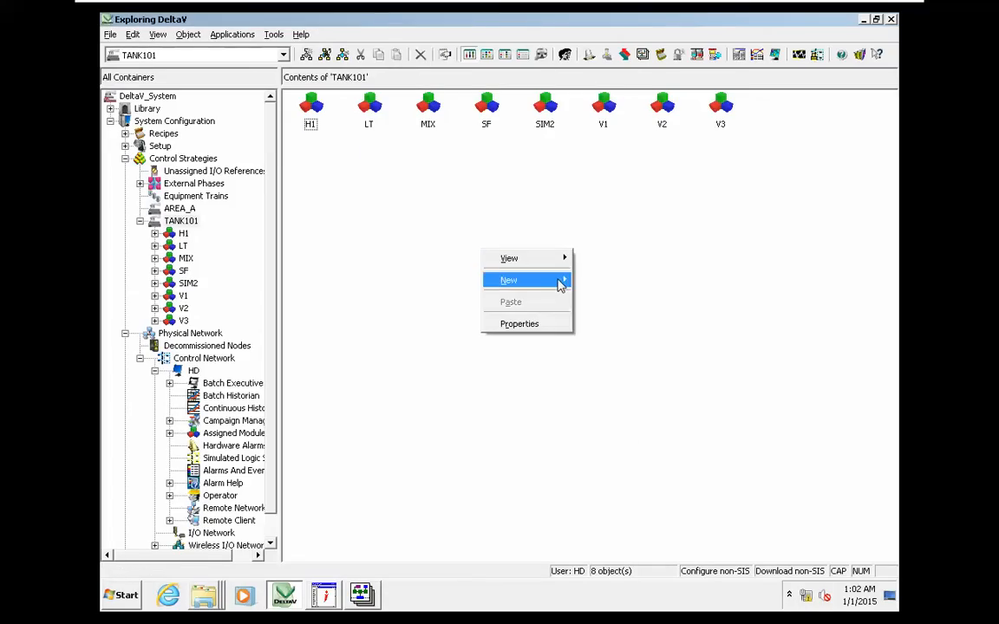
click(508, 279)
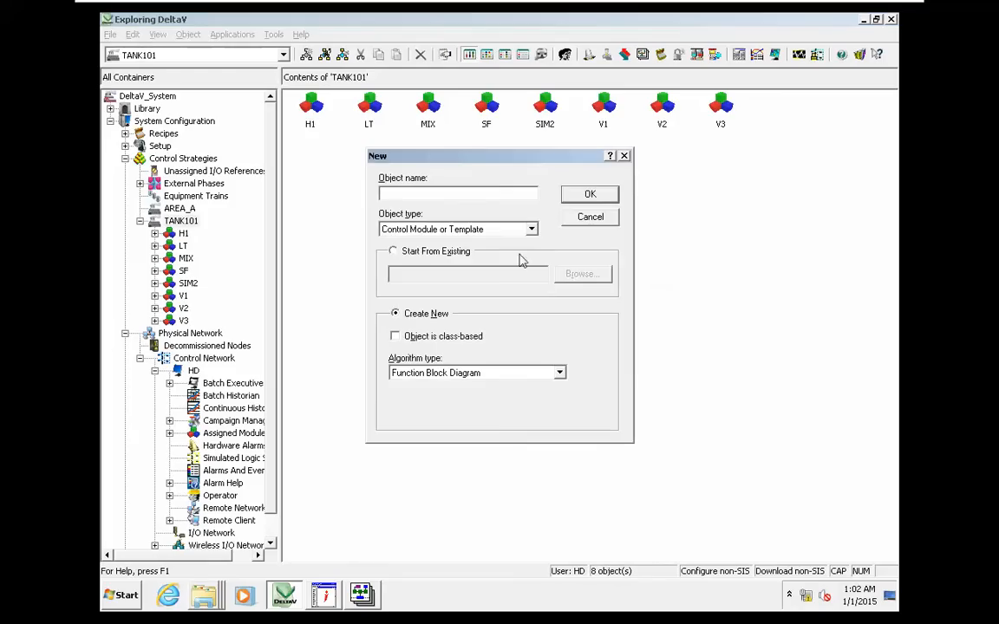
click(559, 373)
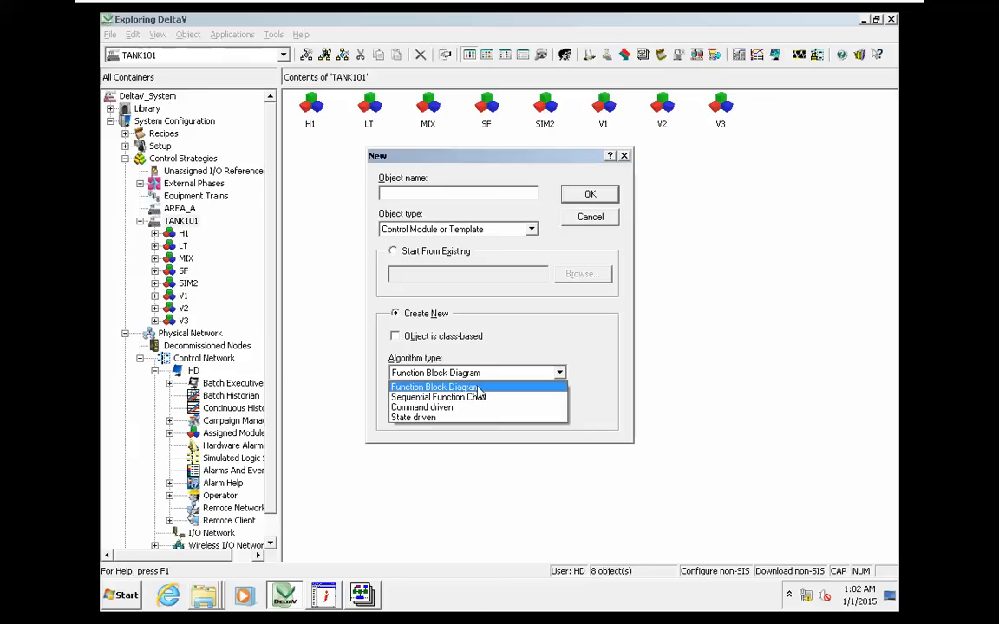
mouse_move(517, 392)
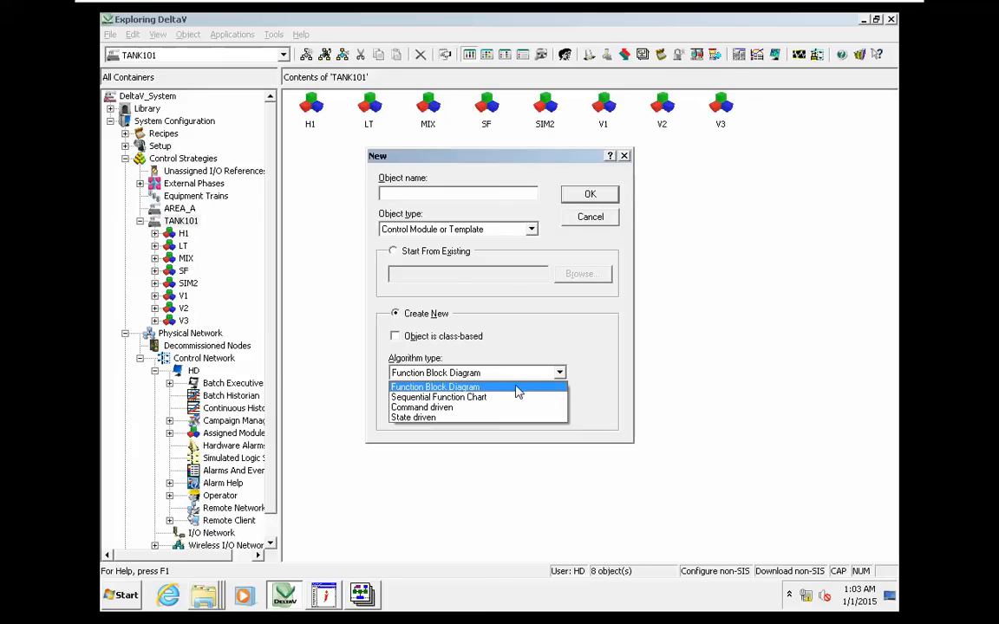
mouse_move(514, 397)
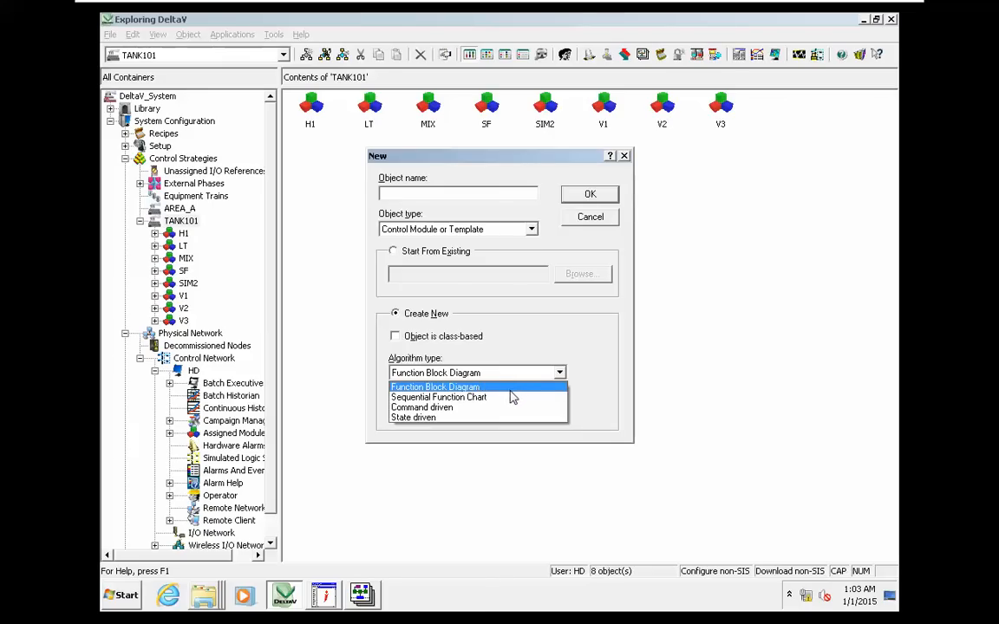
mouse_move(570, 246)
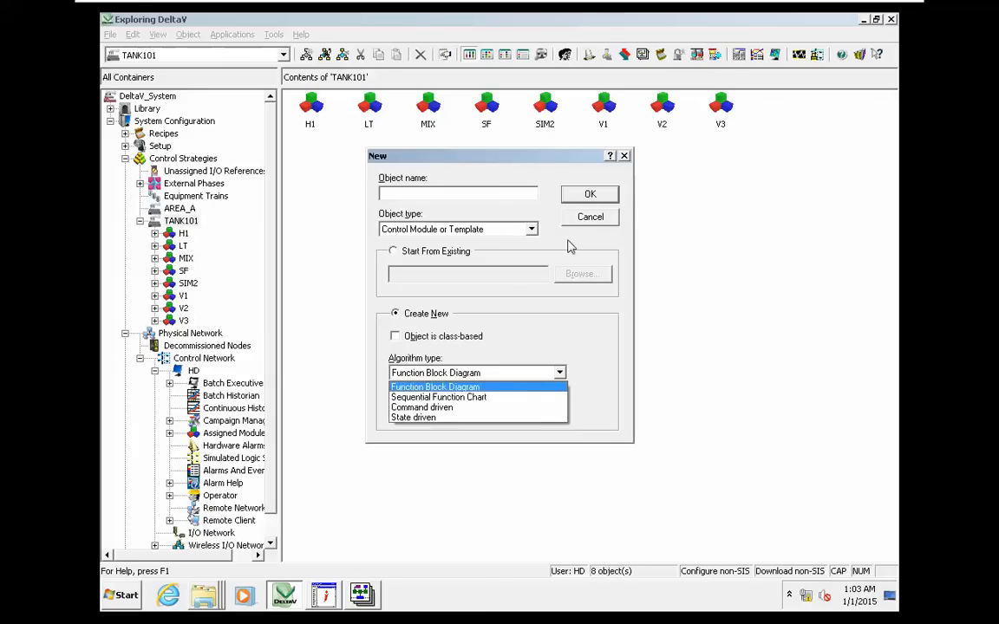
click(590, 217)
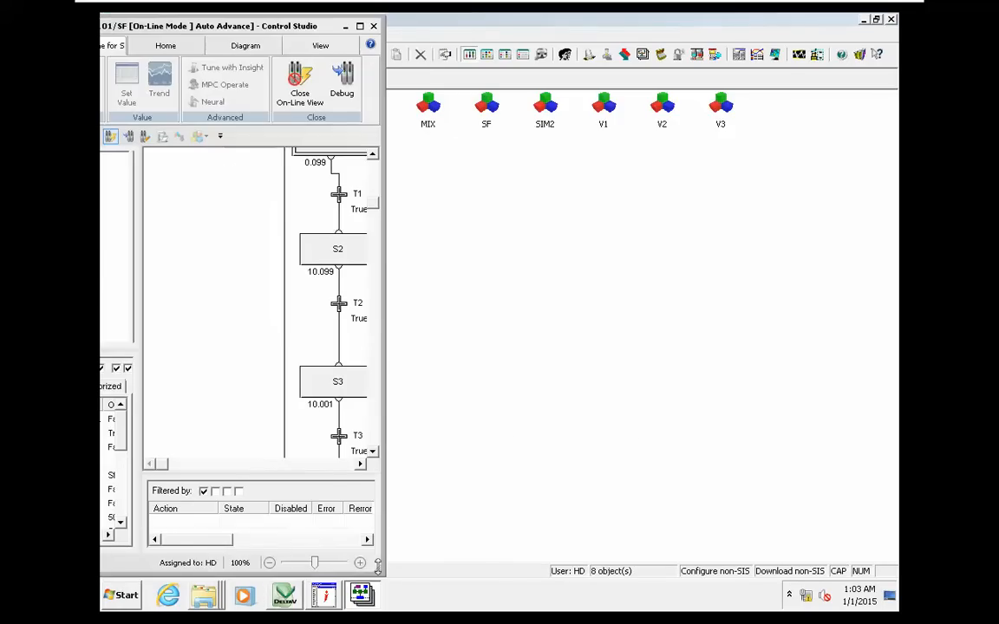
scroll(up, 3)
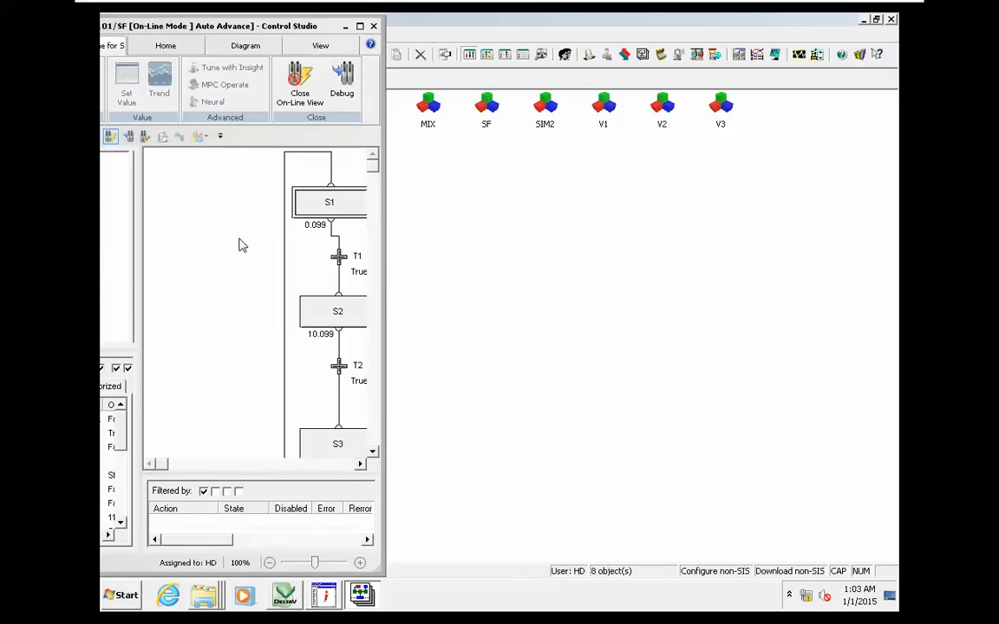
scroll(down, 3)
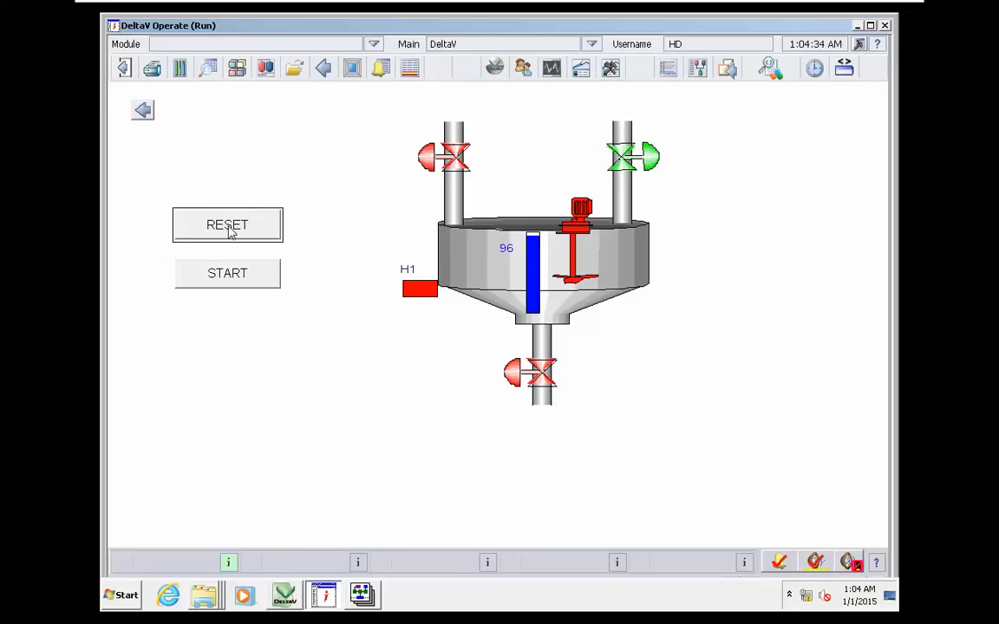
Reset the tank sequence to level 0, then start it so the tank refills.
click(228, 225)
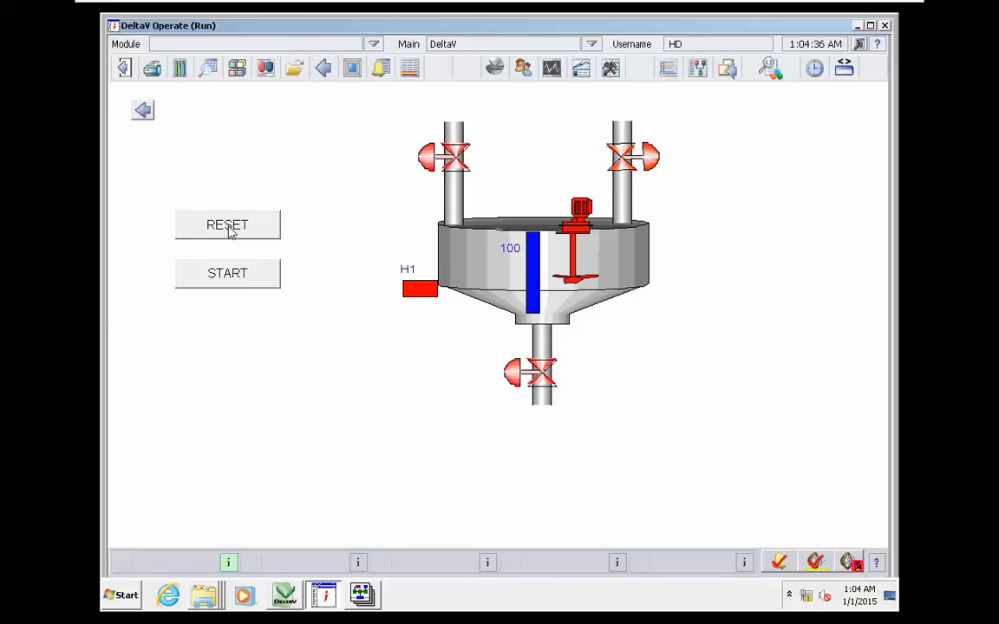
click(228, 226)
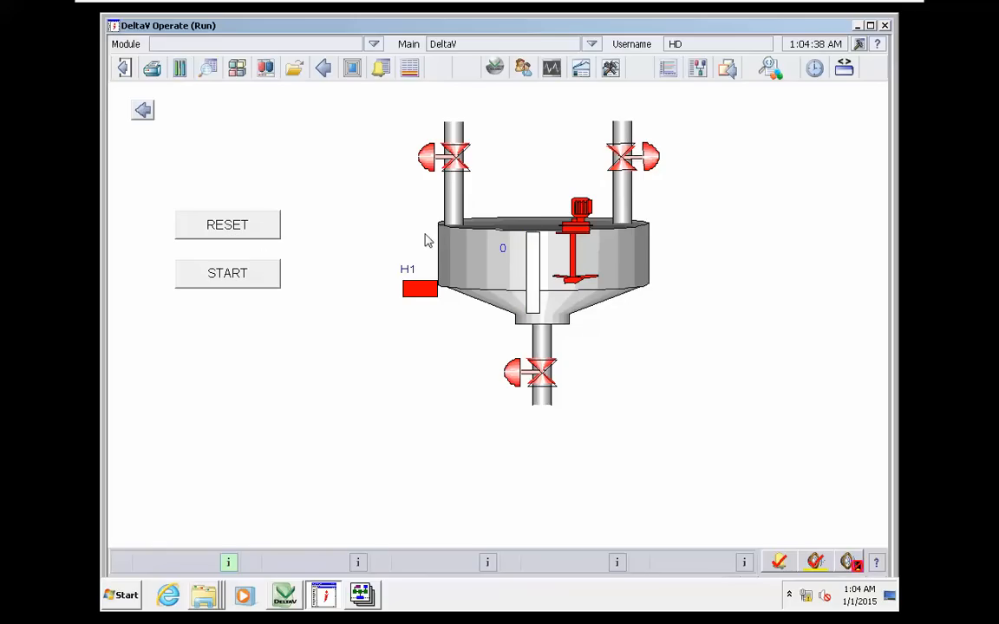
mouse_move(388, 507)
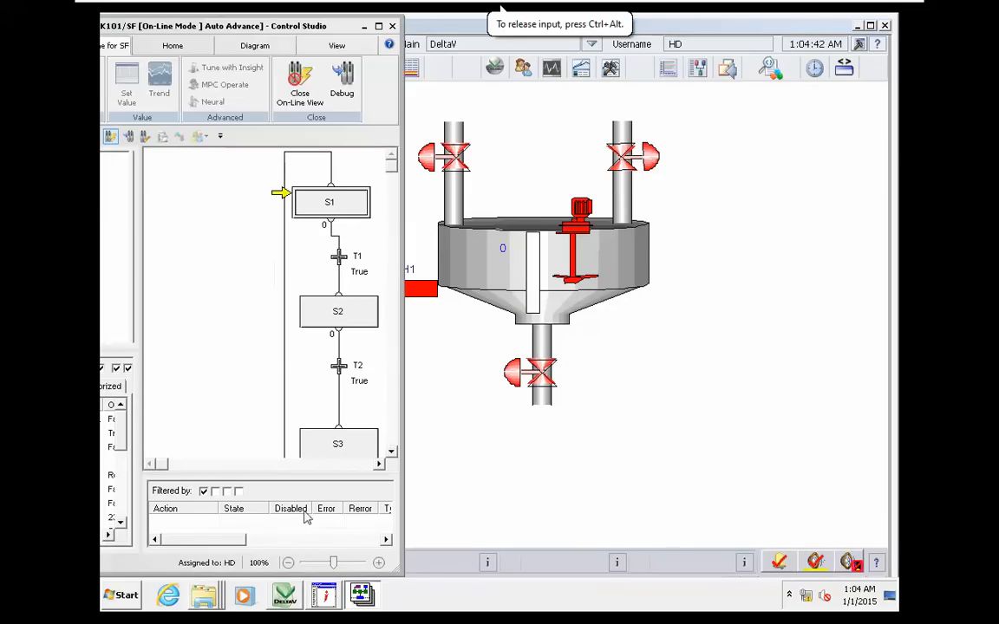
mouse_move(350, 194)
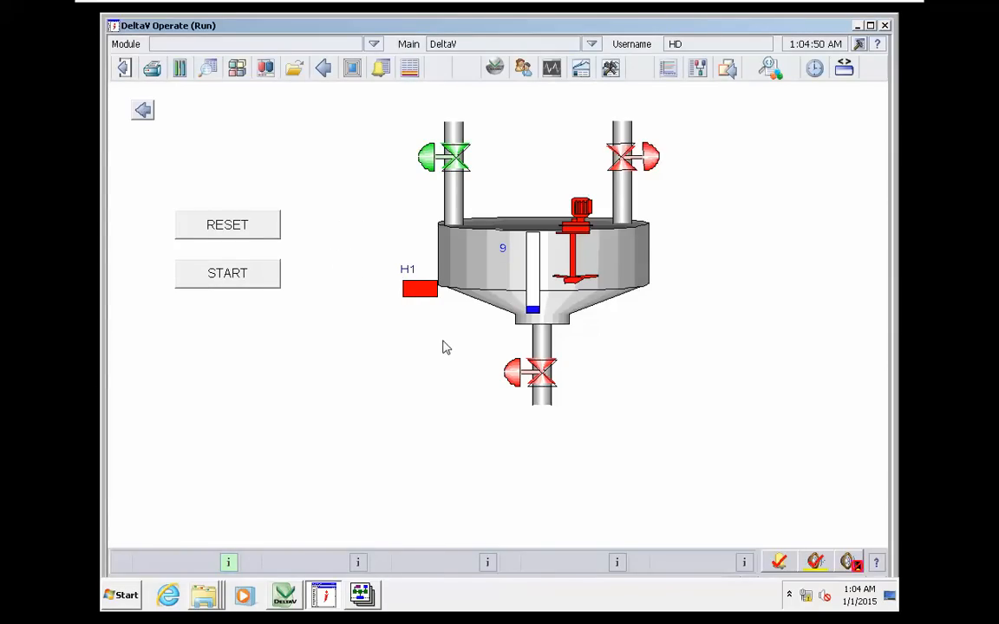
click(227, 274)
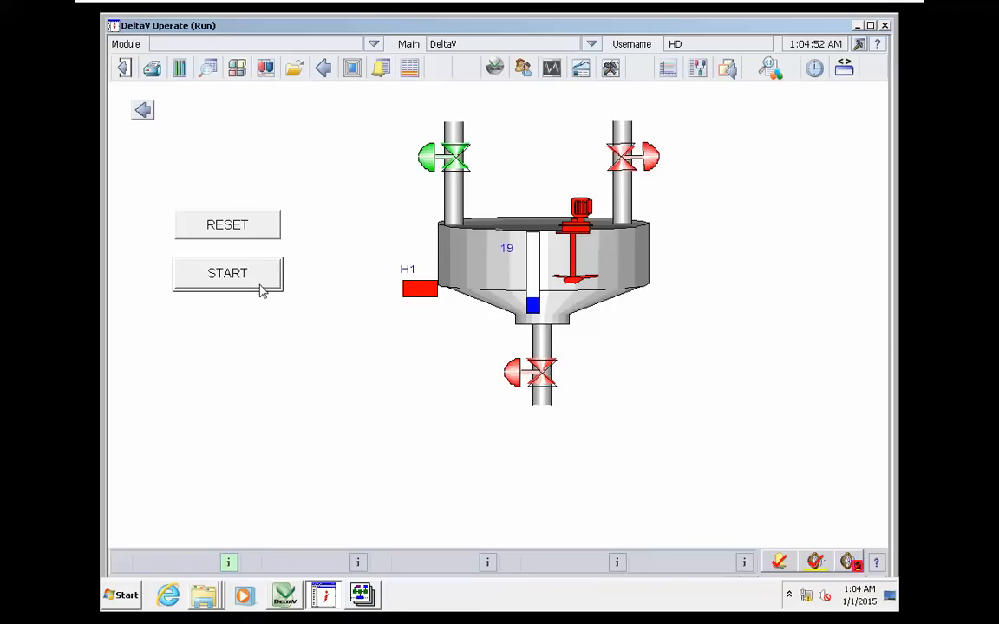